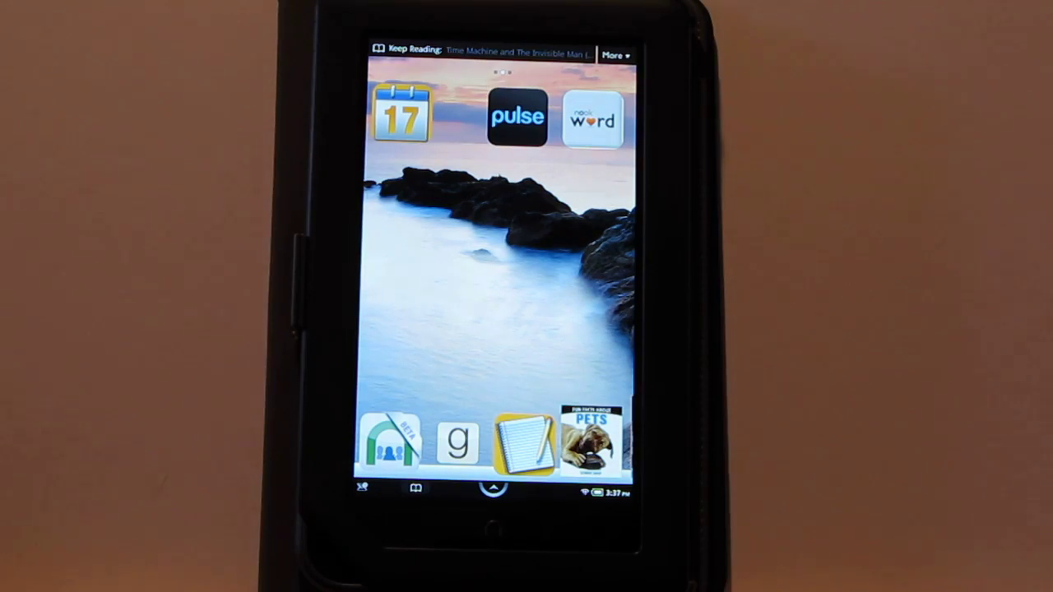
Open the Shop's Apps category to browse the 137 paid apps with prices.
{"action": "left_click", "coordinate": [488, 494]}
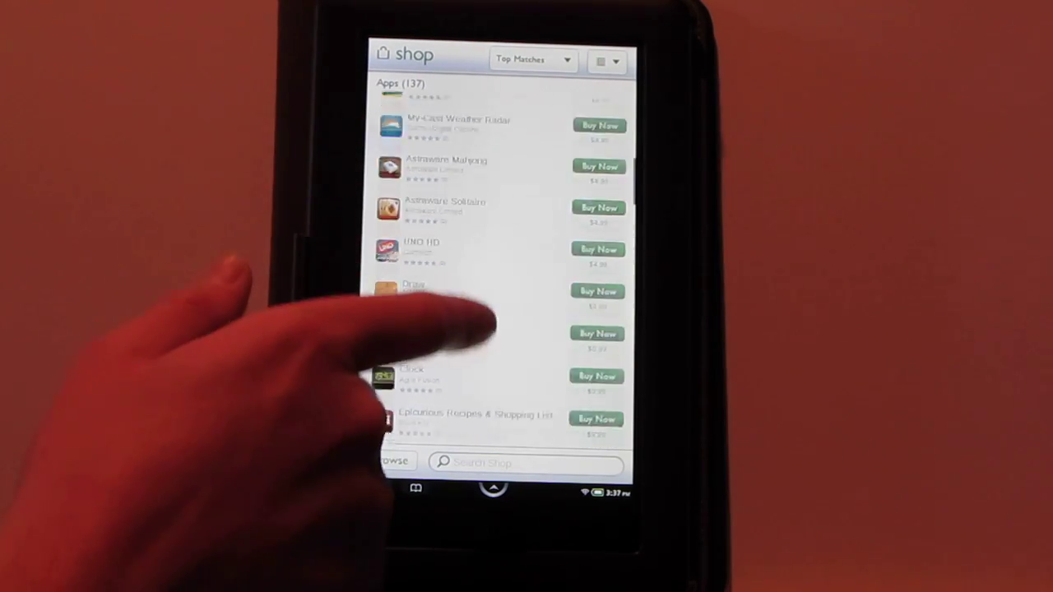
{"action": "scroll", "scroll_direction": "down", "scroll_amount": 3}
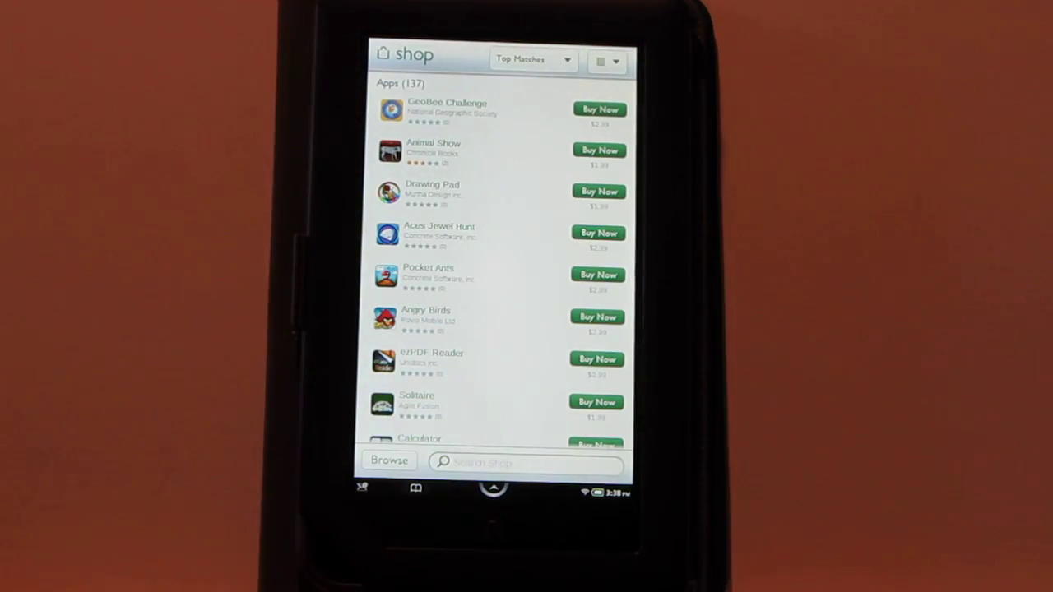
{"action": "left_click", "coordinate": [436, 358]}
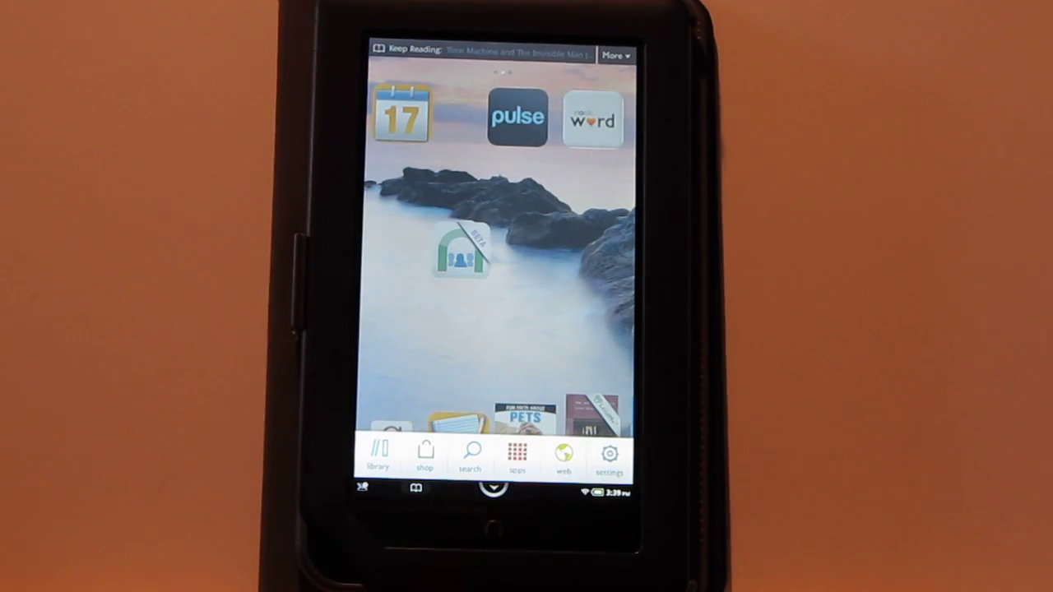
Open Apps from the quick nav bar to list Chess, Contacts, Email, Pandora and more.
{"action": "left_click", "coordinate": [517, 457]}
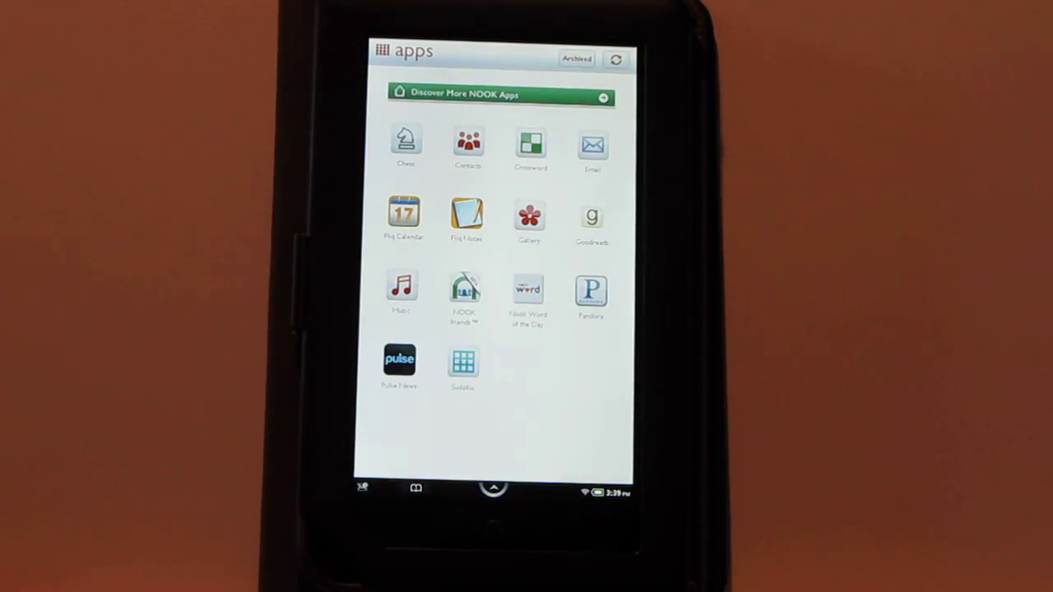
Launch NOOK Friends and browse its Friends tab and the neighbouring tab.
{"action": "left_click", "coordinate": [464, 292]}
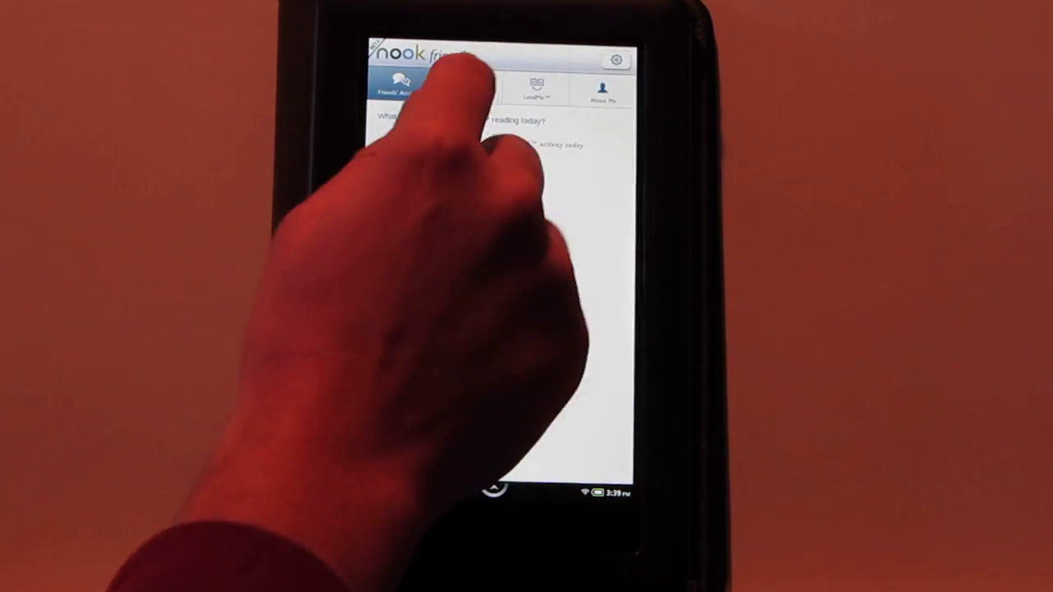
{"action": "left_click", "coordinate": [465, 86]}
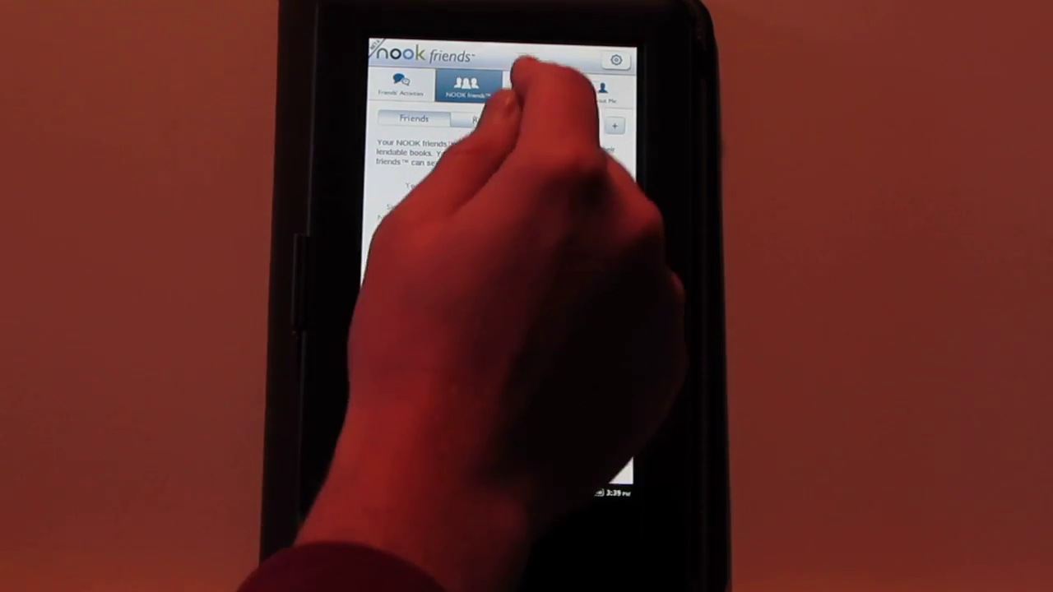
{"action": "left_click", "coordinate": [536, 91]}
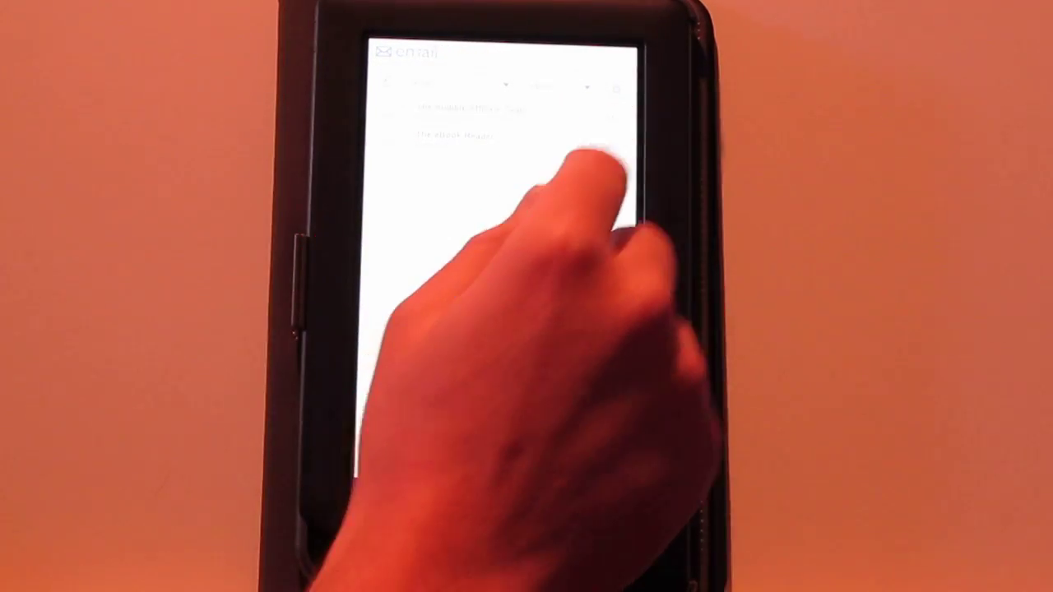
Tap through the Email inbox's messages.
{"action": "left_click", "coordinate": [560, 87]}
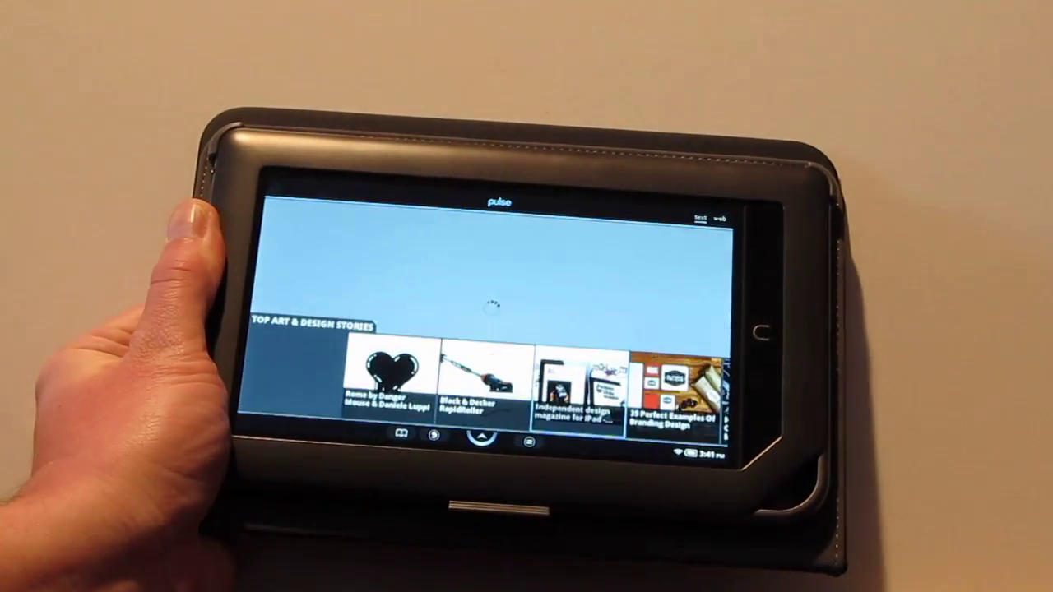
Open a story tile in Pulse's Top Art & Design Stories feed.
{"action": "left_click", "coordinate": [577, 388]}
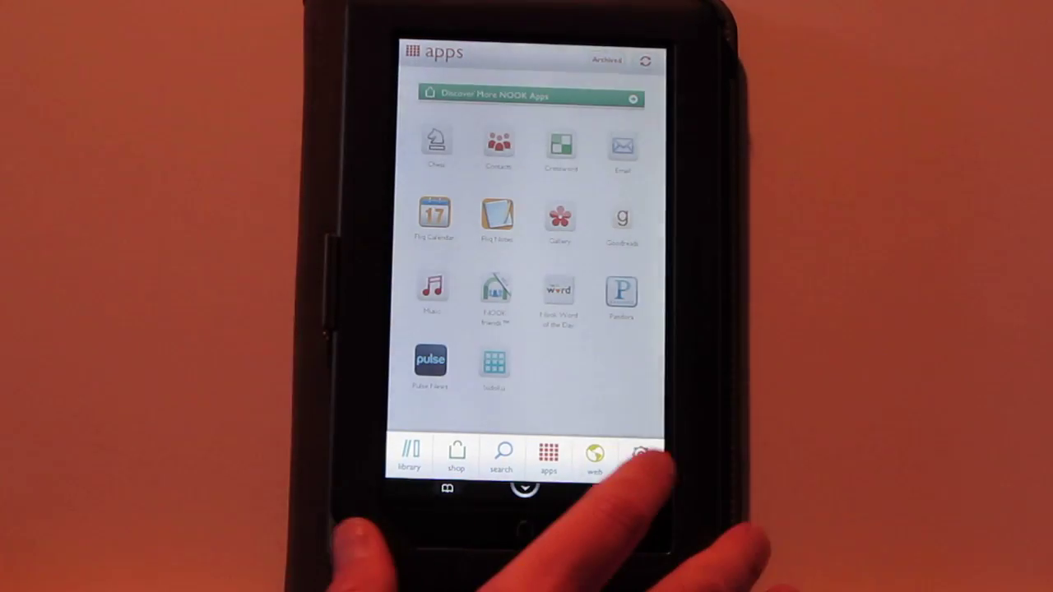
Open Web from the quick nav bar to show the browser's windows list.
{"action": "left_click", "coordinate": [596, 454]}
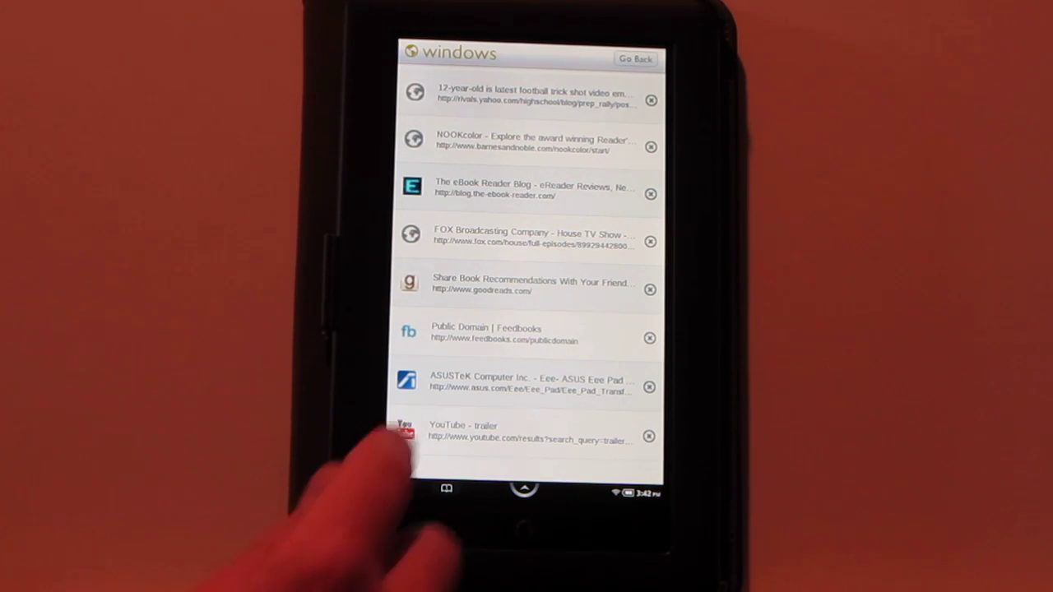
Switch to the YouTube window and play the Pirates of the Caribbean: On Stranger Tides trailer.
{"action": "left_click", "coordinate": [512, 432]}
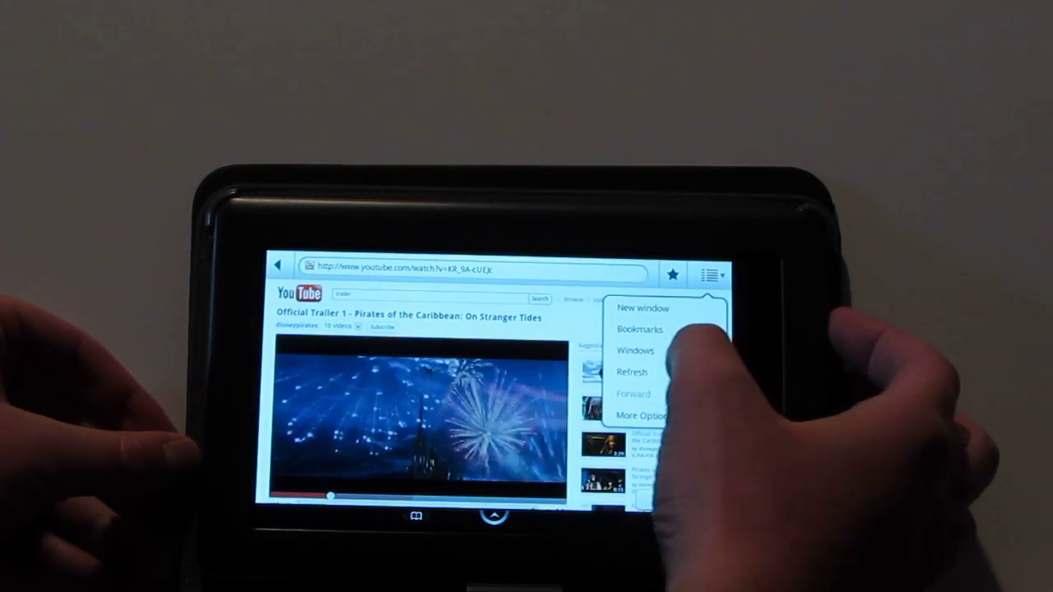
Select The eBook Reader Blog from the window list and open More Options.
{"action": "left_click", "coordinate": [634, 350]}
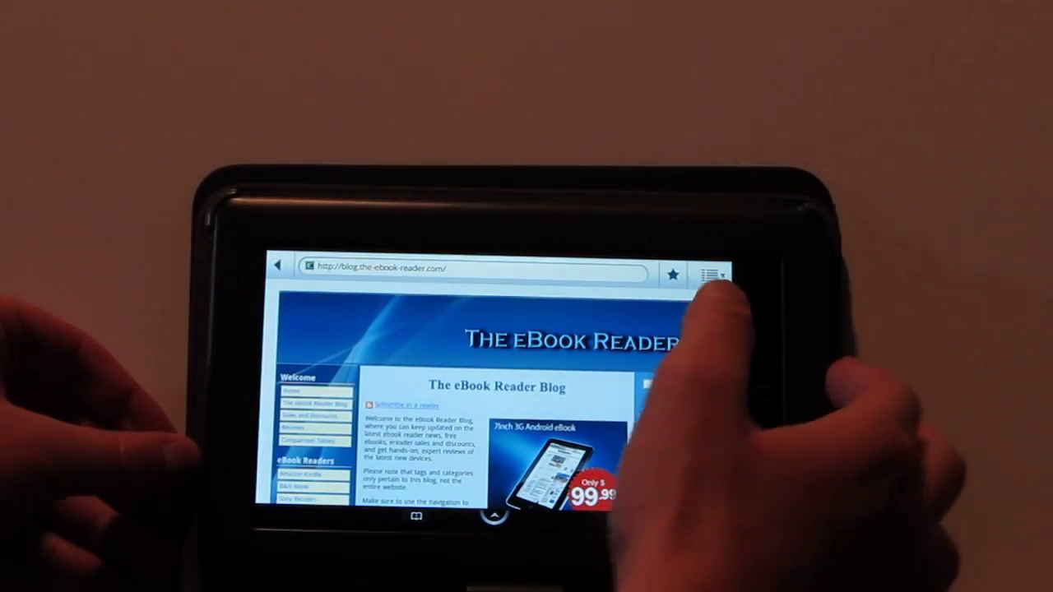
{"action": "left_click", "coordinate": [714, 274]}
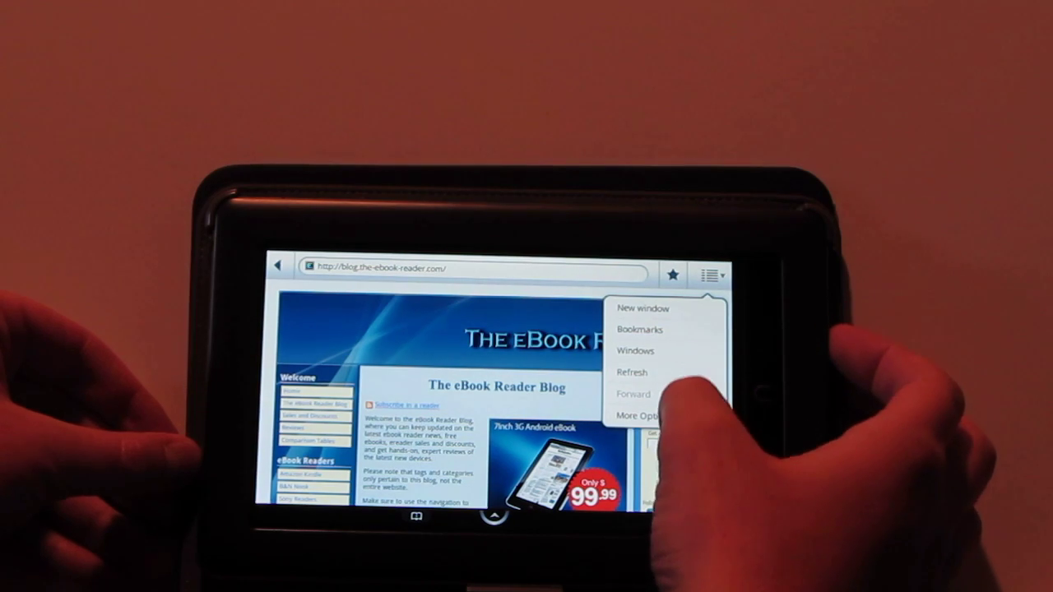
{"action": "left_click", "coordinate": [640, 415]}
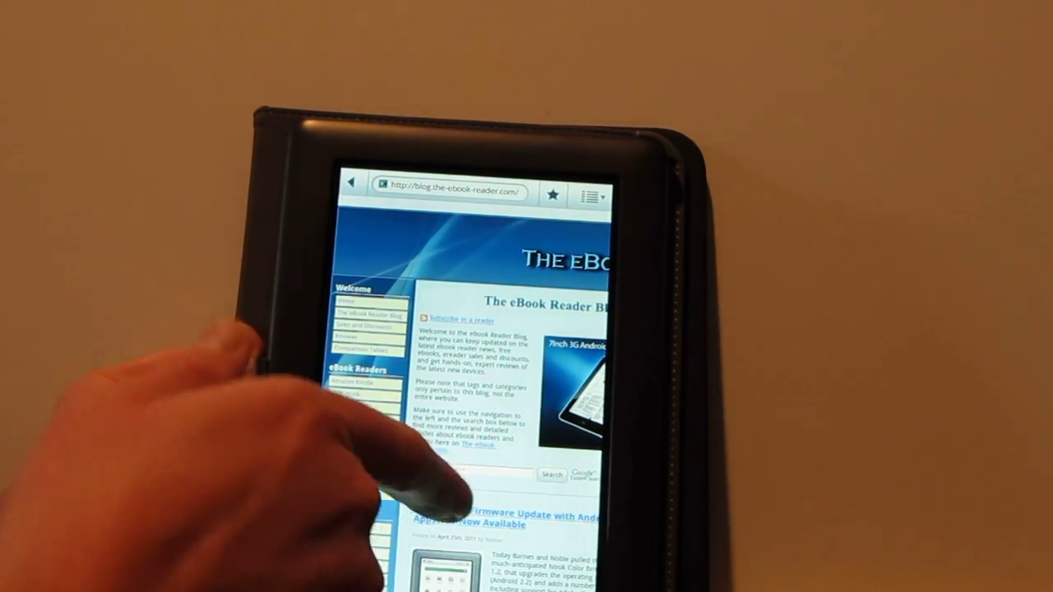
Scroll the page, then exit the browser to the home screen.
{"action": "scroll", "scroll_direction": "down", "scroll_amount": 3}
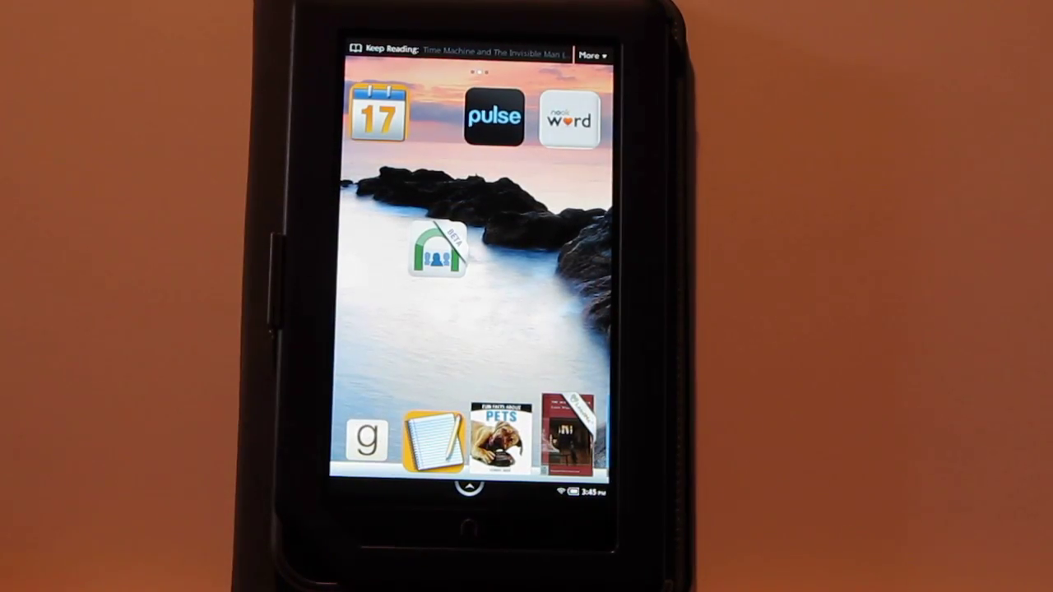
Resume reading Time Machine and The Invisible Man and open the Text display options.
{"action": "left_click", "coordinate": [486, 47]}
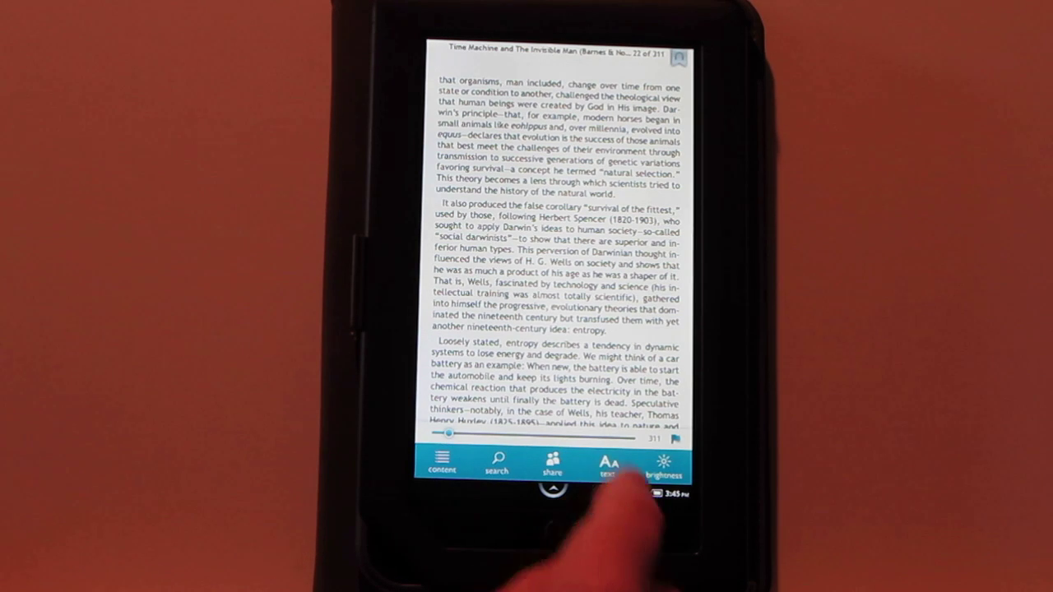
{"action": "left_click", "coordinate": [607, 466]}
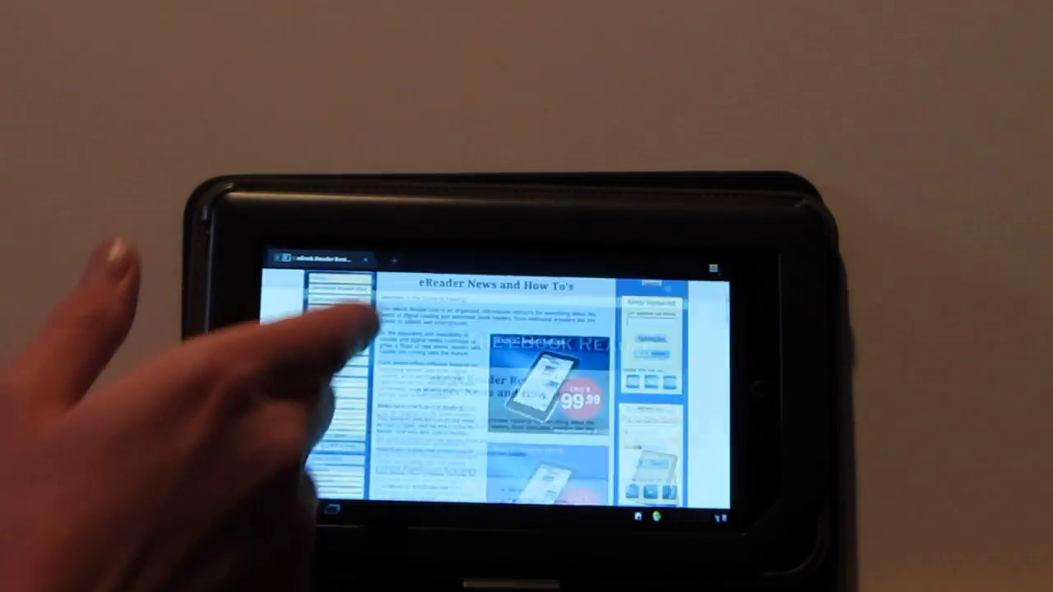
Scroll the eReader News and How To's page down to the Hands-on Reviews list.
{"action": "scroll", "scroll_direction": "down", "scroll_amount": 3}
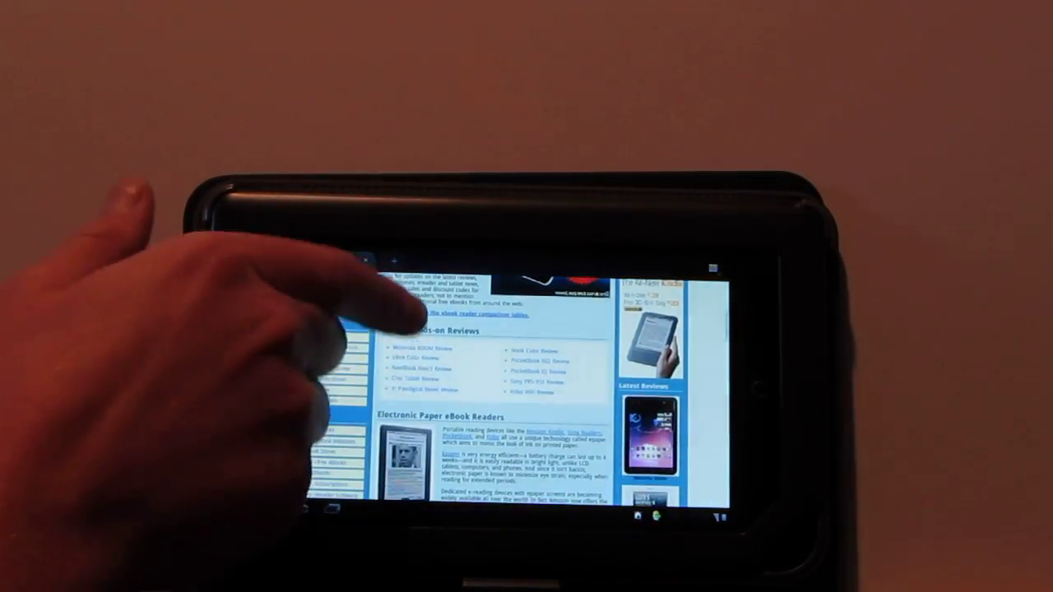